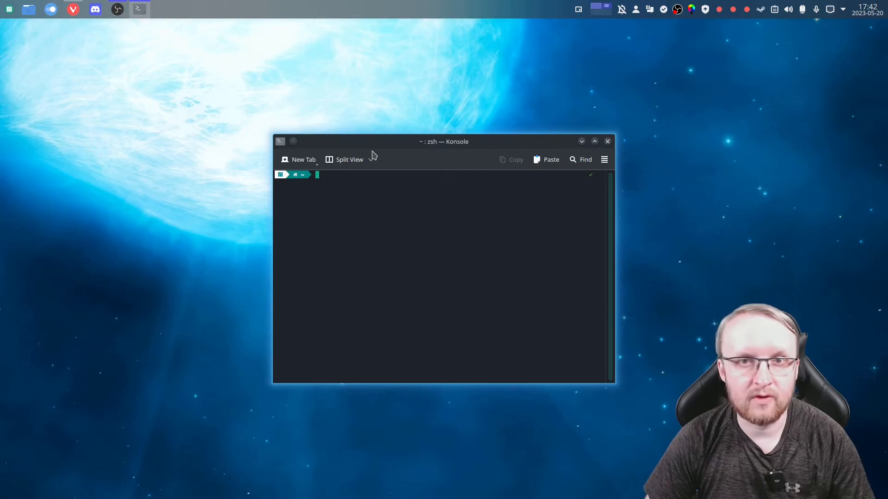
Step: Enter 'pamac install goverlay-bin' at the Konsole prompt
{"action": "type", "text": "pamac install goverlay-bin"}
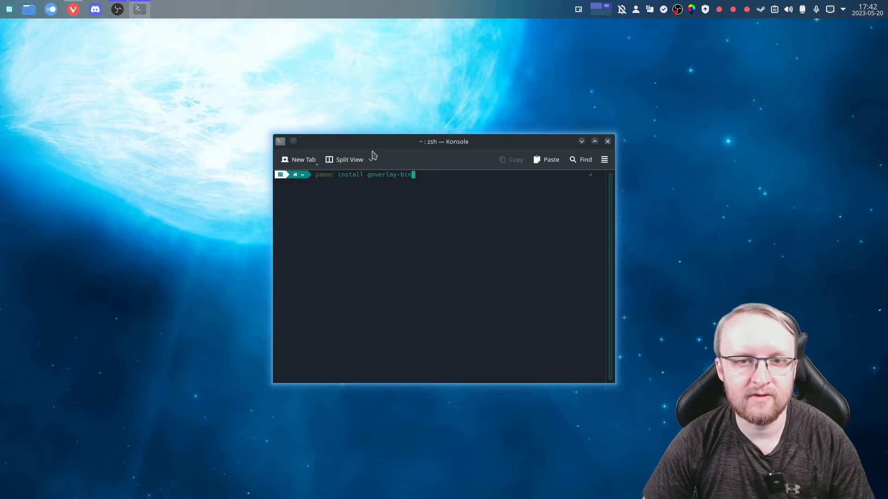
{"action": "mouse_move", "coordinate": [608, 140]}
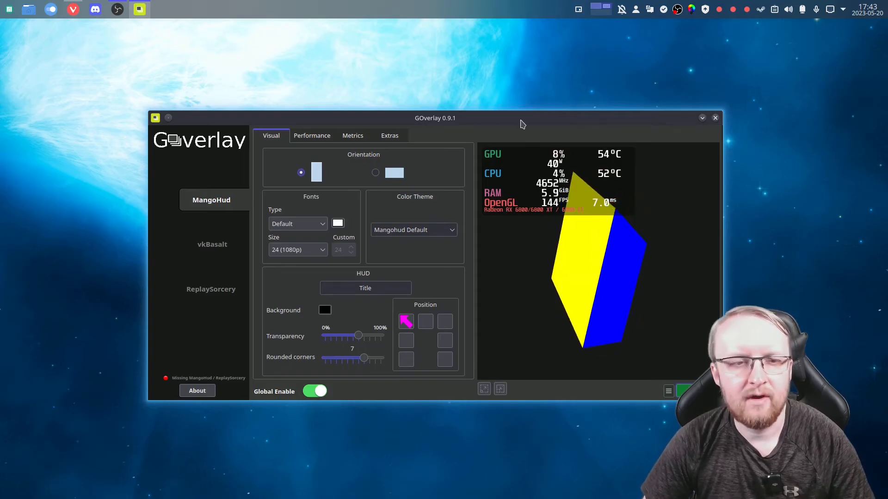
{"action": "mouse_move", "coordinate": [209, 281]}
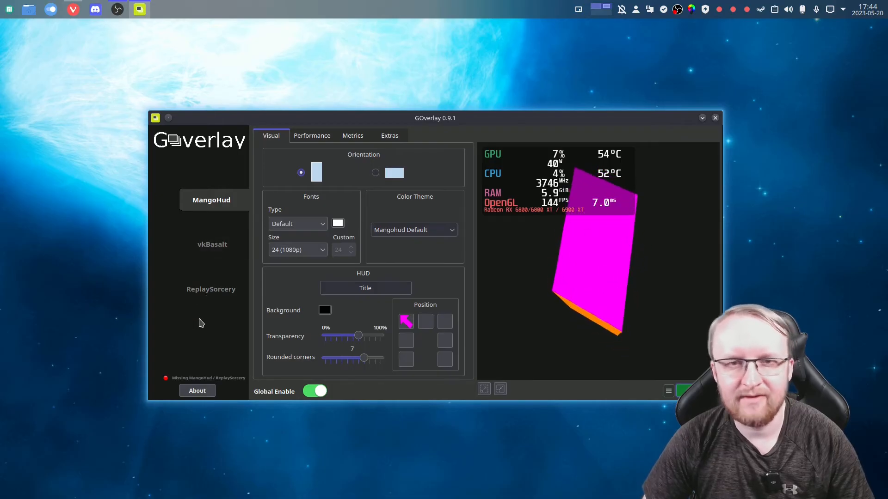
{"action": "mouse_move", "coordinate": [223, 196]}
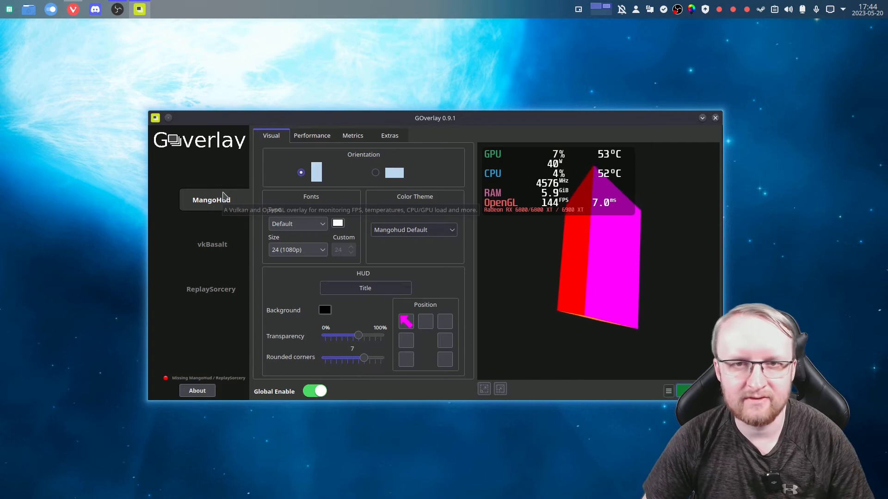
{"action": "mouse_move", "coordinate": [235, 250]}
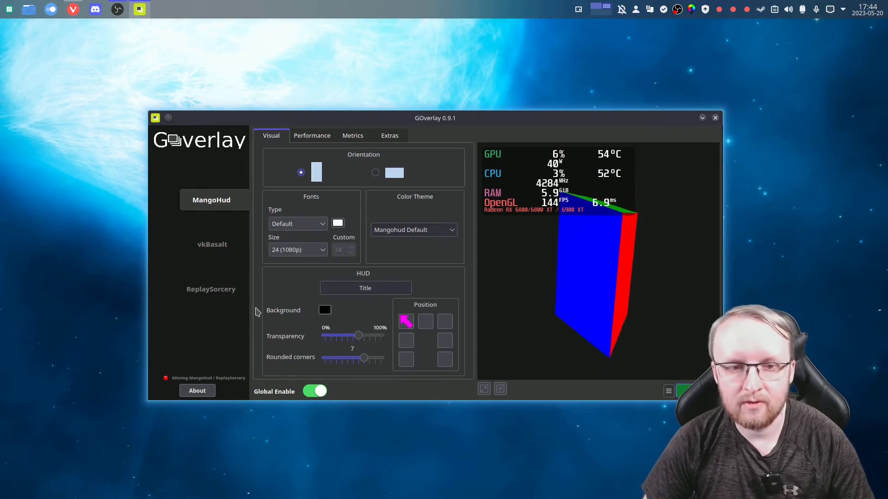
{"action": "mouse_move", "coordinate": [304, 302]}
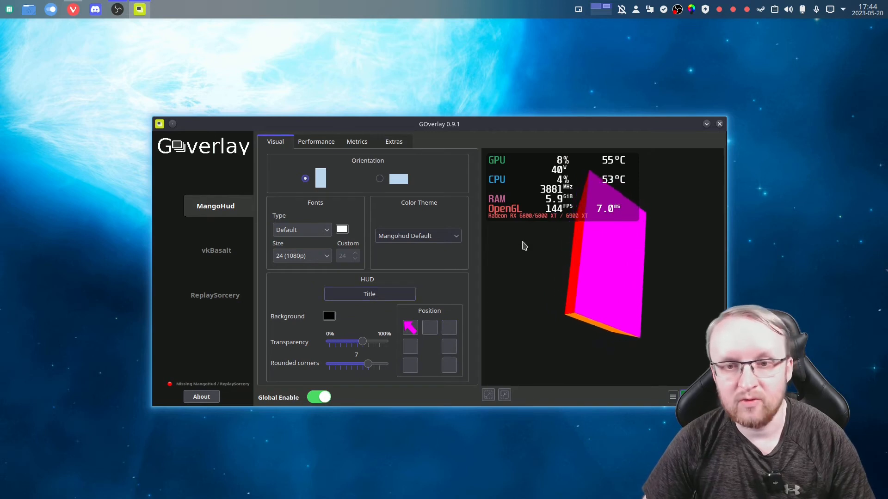
Step: Show MangoHud's Performance settings for GPU, FPS limit, VSYNC and logging
{"action": "left_click", "coordinate": [317, 142]}
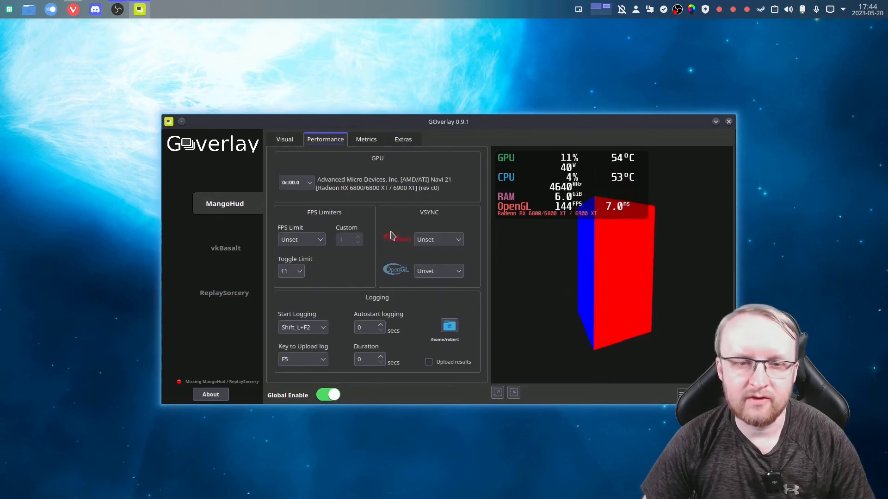
{"action": "mouse_move", "coordinate": [329, 275]}
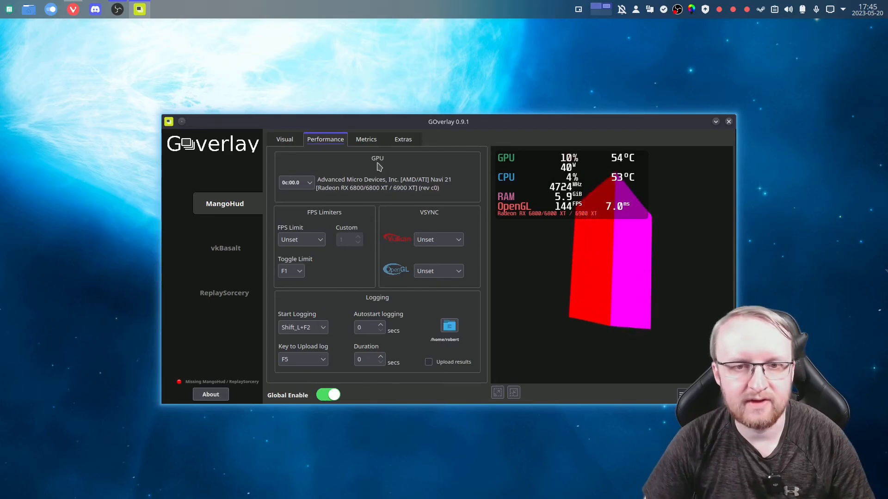
{"action": "left_click", "coordinate": [367, 139]}
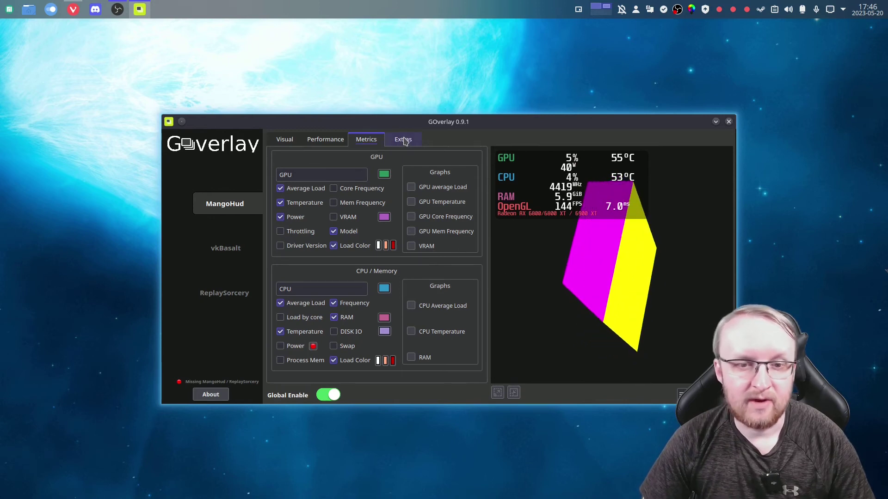
Step: Apply the Minimal quick layout from Extras so the HUD shows only FPS and frametime
{"action": "left_click", "coordinate": [403, 139]}
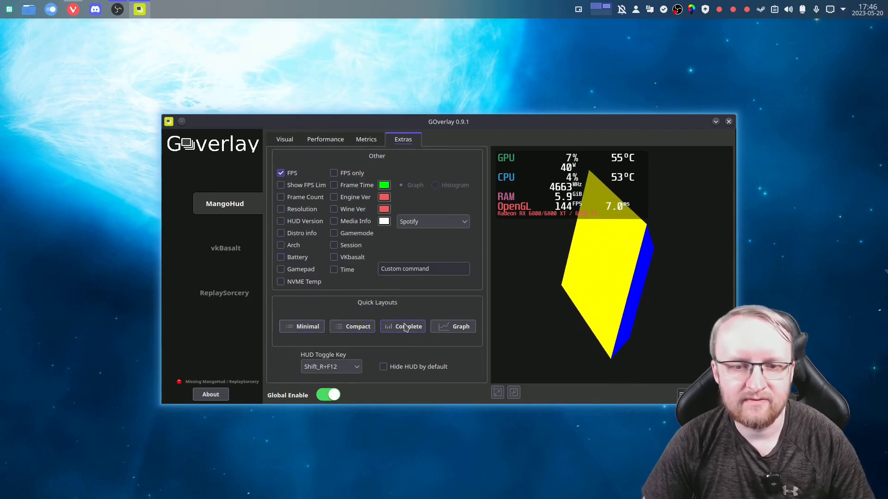
{"action": "left_click", "coordinate": [302, 326]}
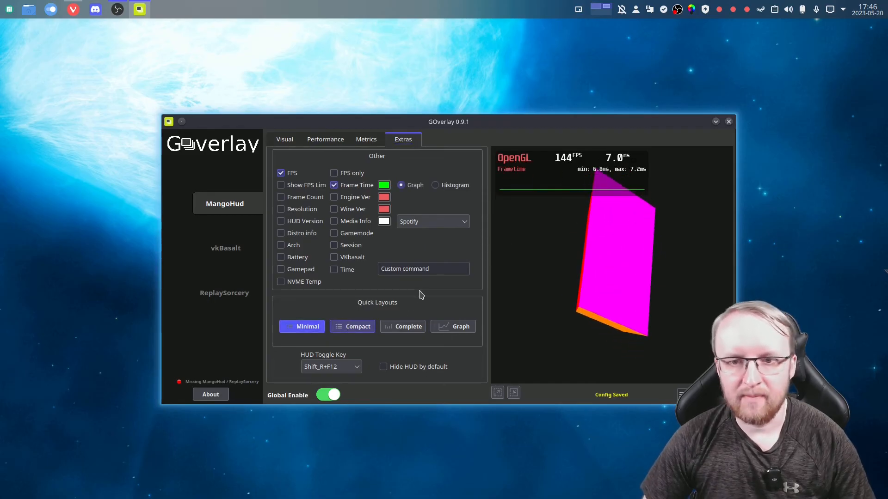
Step: Apply the Compact quick layout adding GPU, CPU, VRAM and RAM readouts
{"action": "left_click", "coordinate": [351, 326]}
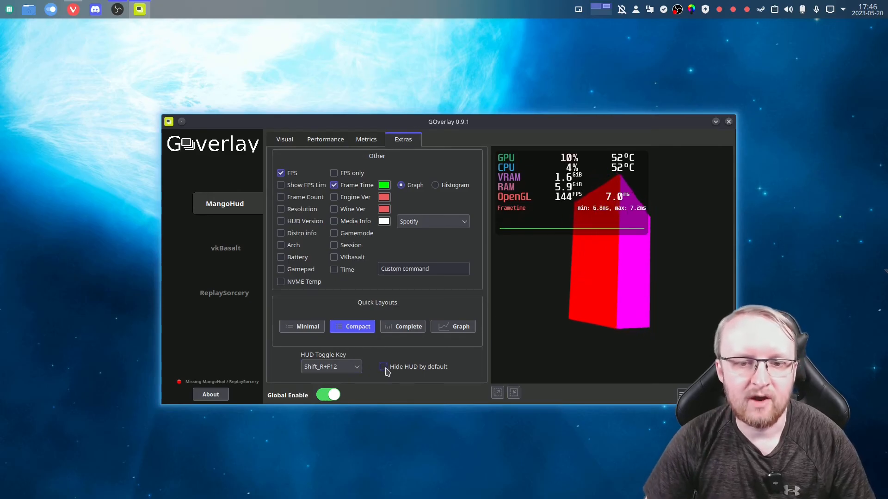
{"action": "mouse_move", "coordinate": [384, 370]}
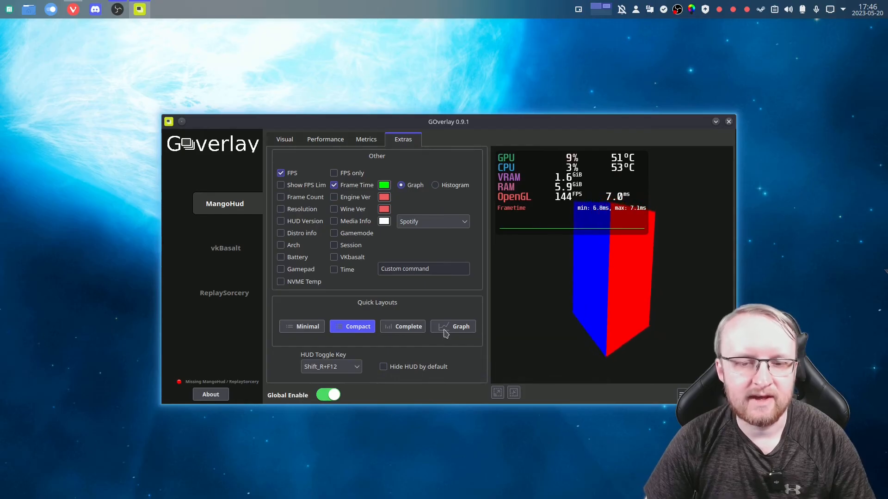
{"action": "mouse_move", "coordinate": [384, 372]}
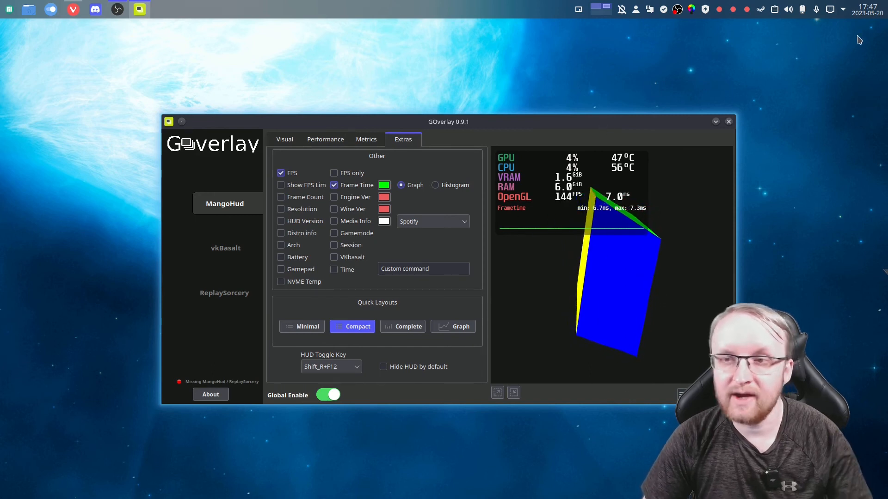
{"action": "mouse_move", "coordinate": [799, 90]}
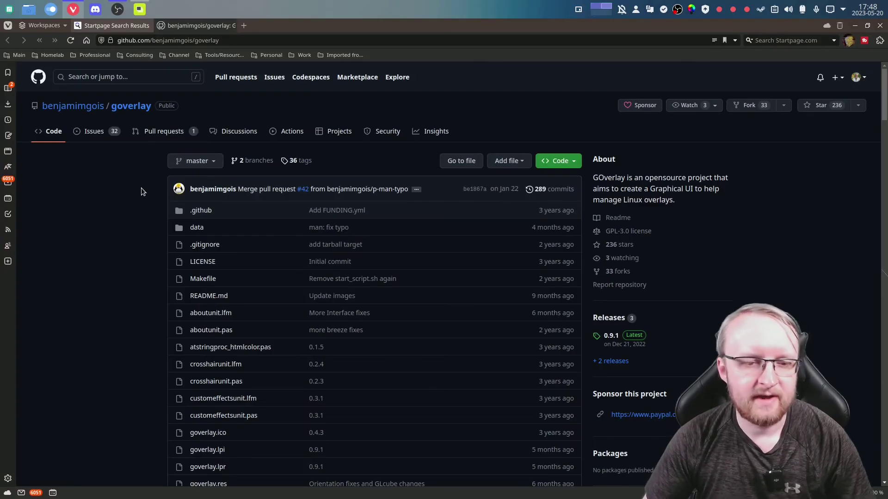
Step: Scroll the goverlay README down to its per-distribution installation commands
{"action": "scroll", "scroll_direction": "down", "scroll_amount": 3}
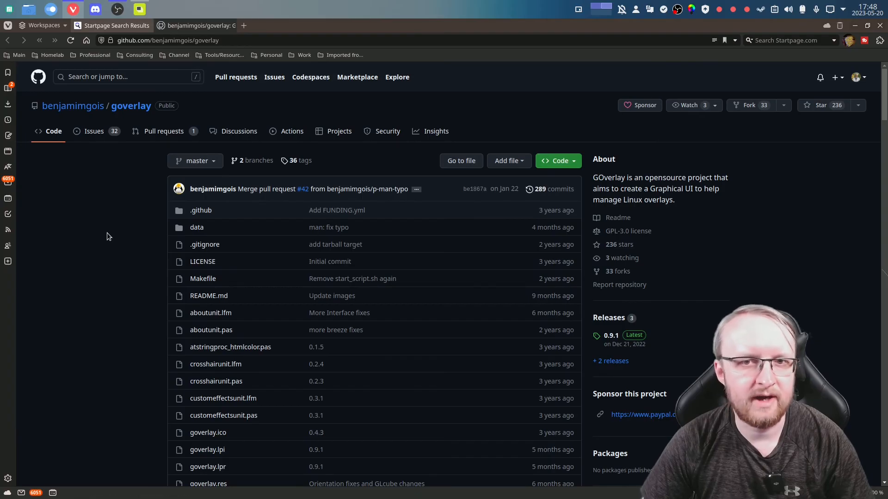
{"action": "scroll", "scroll_direction": "down", "scroll_amount": 3}
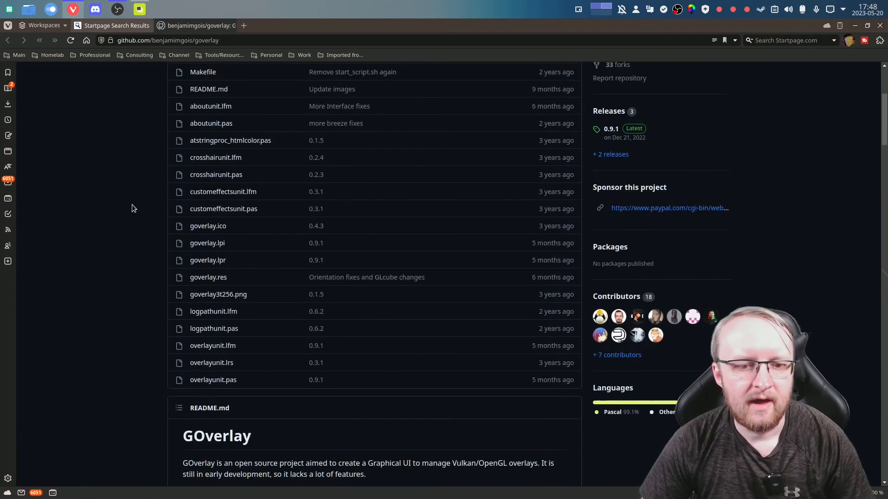
{"action": "scroll", "scroll_direction": "down", "scroll_amount": 3}
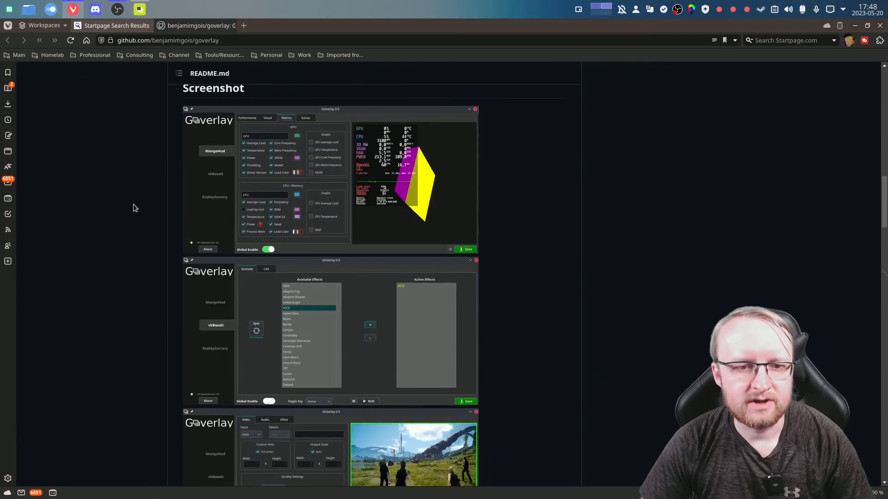
{"action": "scroll", "scroll_direction": "down", "scroll_amount": 3}
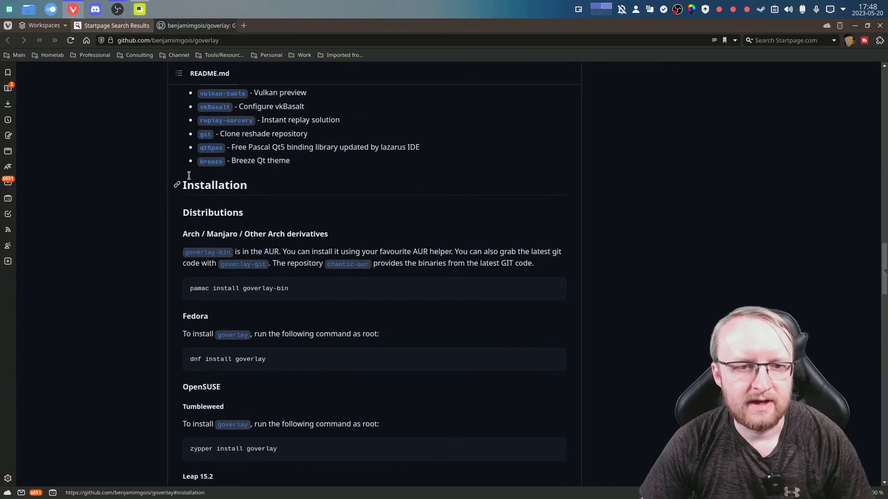
{"action": "scroll", "scroll_direction": "up", "scroll_amount": 3}
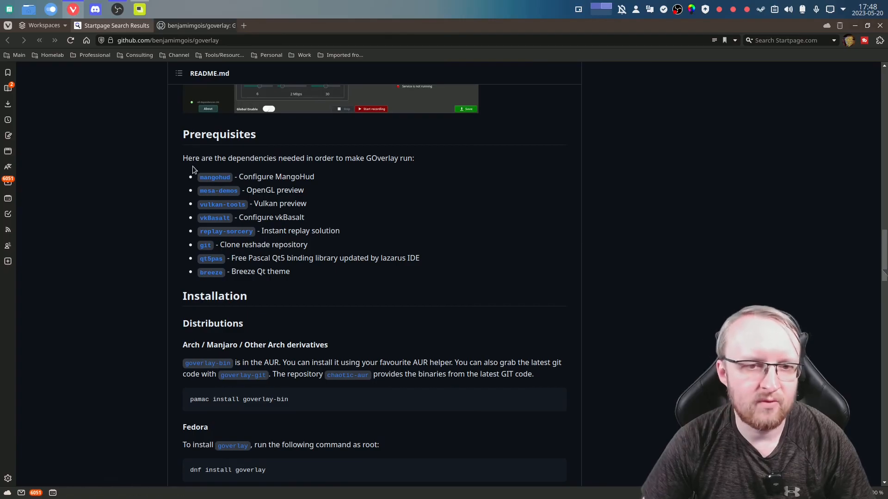
{"action": "scroll", "scroll_direction": "down", "scroll_amount": 3}
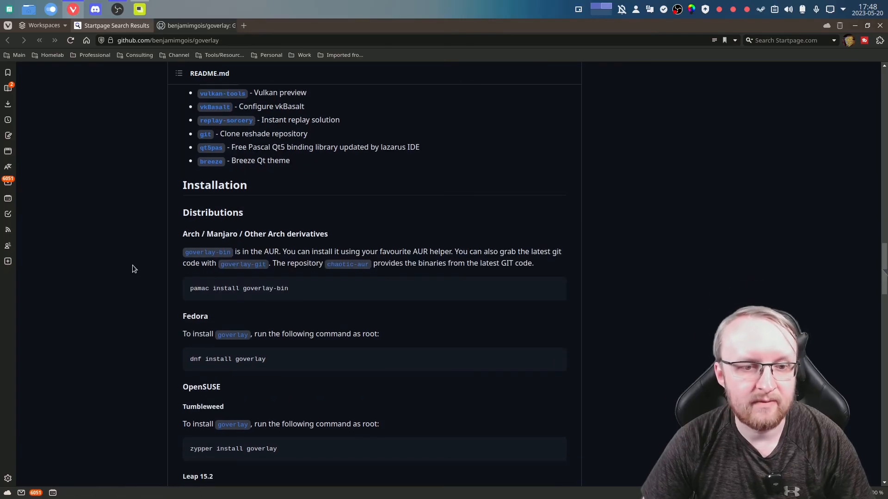
{"action": "scroll", "scroll_direction": "down", "scroll_amount": 3}
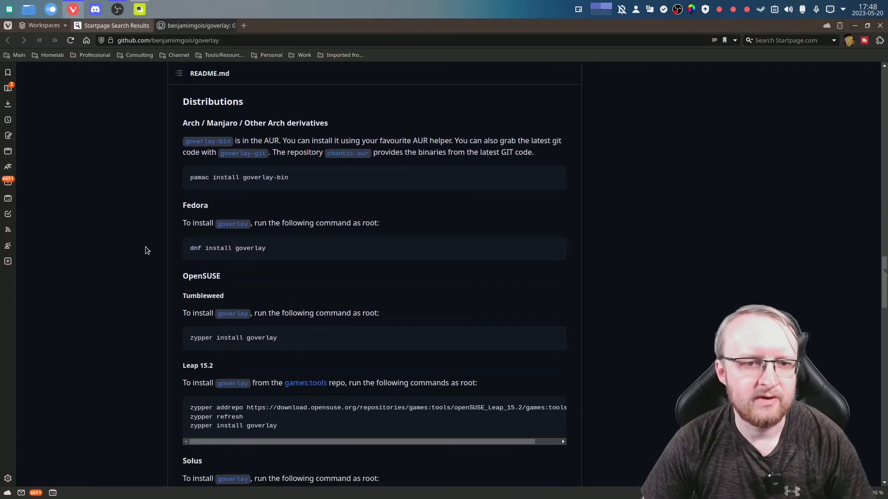
{"action": "mouse_move", "coordinate": [249, 177]}
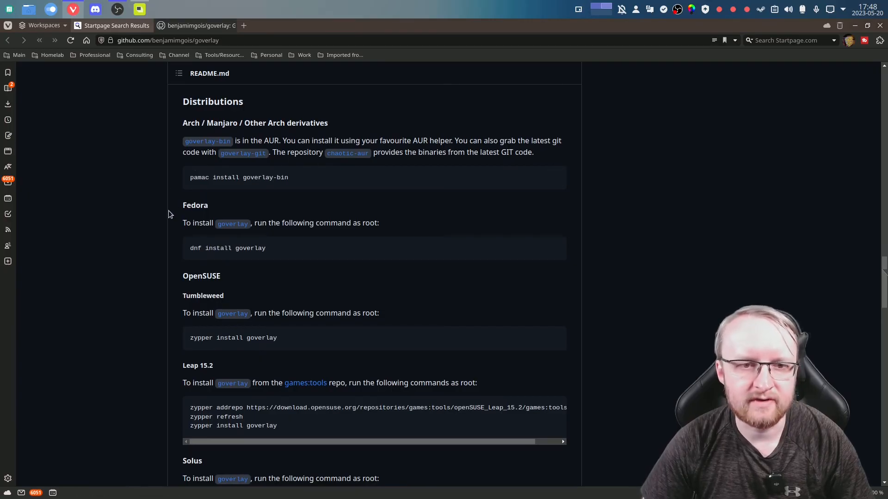
{"action": "mouse_move", "coordinate": [142, 196]}
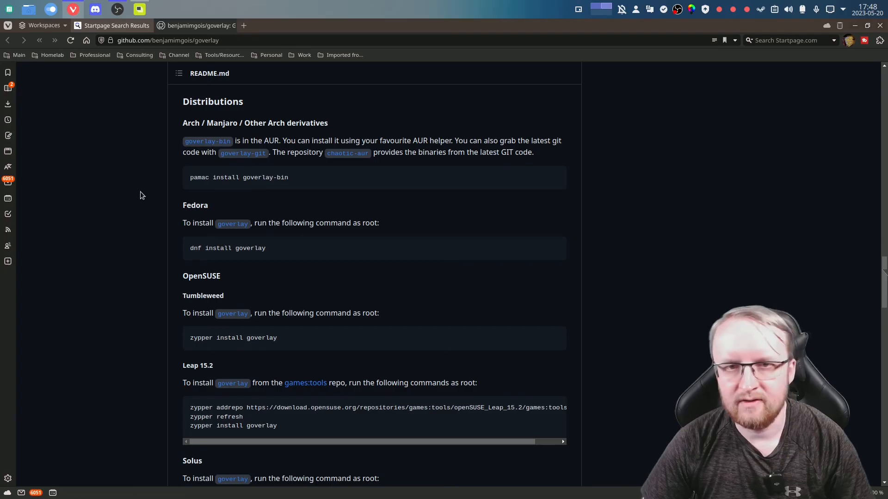
{"action": "mouse_move", "coordinate": [147, 219]}
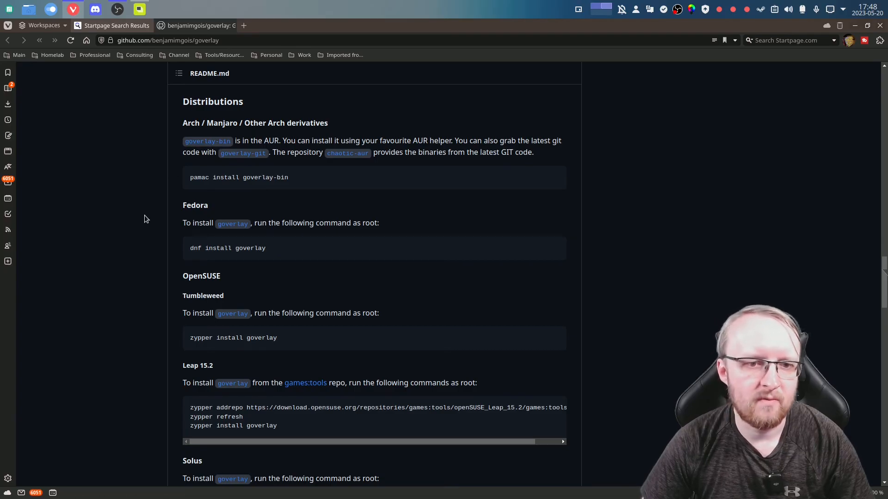
{"action": "scroll", "scroll_direction": "down", "scroll_amount": 3}
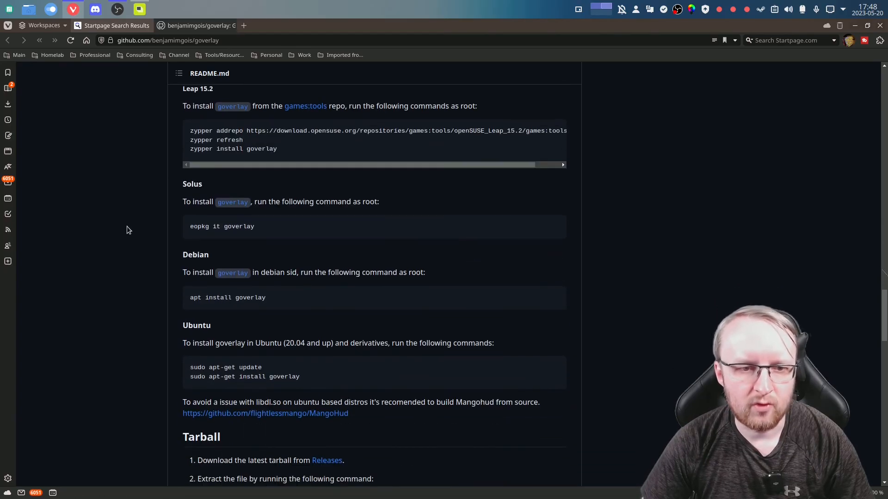
{"action": "scroll", "scroll_direction": "down", "scroll_amount": 3}
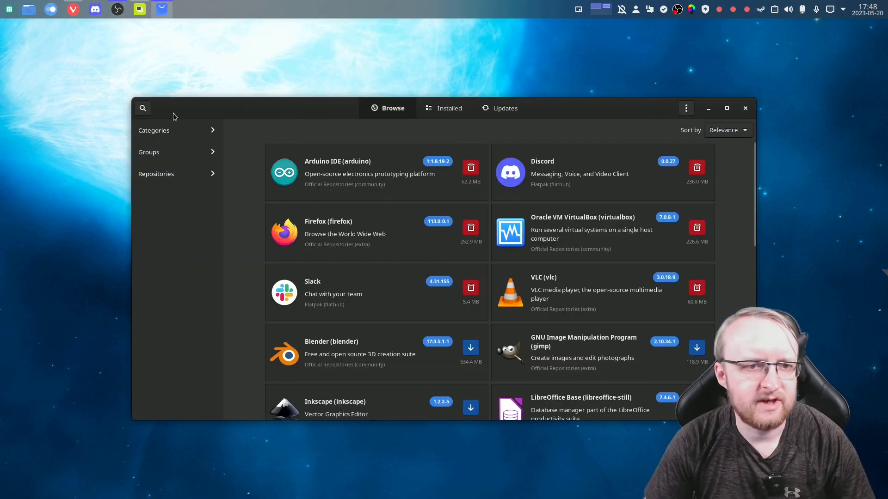
Step: Search Pamac for 'go' to confirm goverlay-bin is installed, then close Pamac
{"action": "type", "text": "goverlay"}
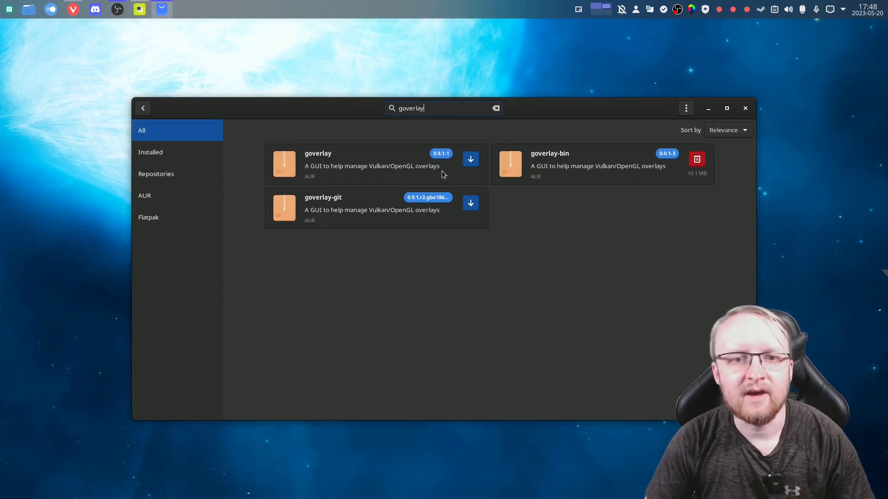
{"action": "mouse_move", "coordinate": [547, 195]}
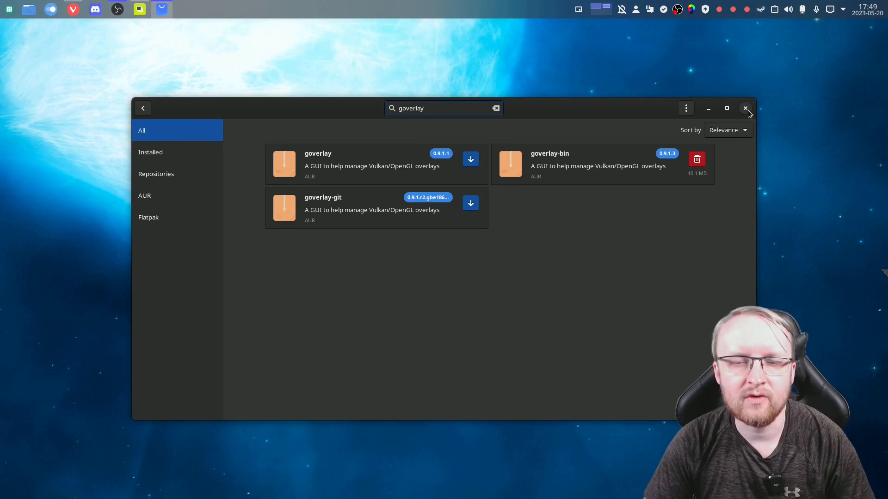
{"action": "left_click", "coordinate": [745, 108]}
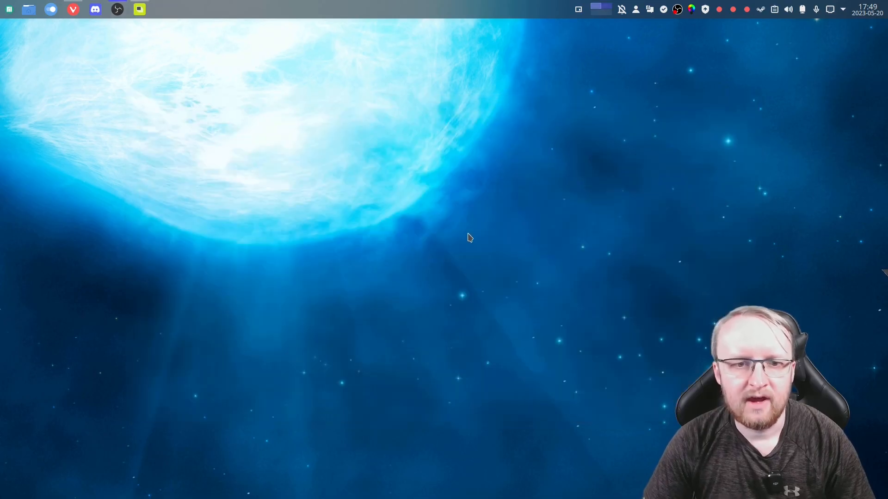